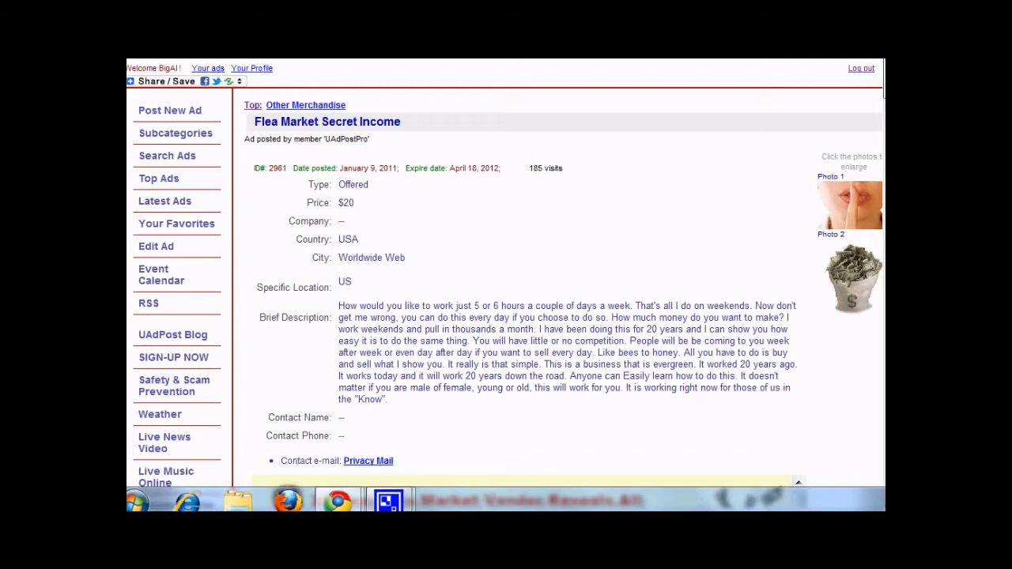
Step: Scroll through the YourSiteHere.com object/embed code template and select all of it
scroll(down, 3)
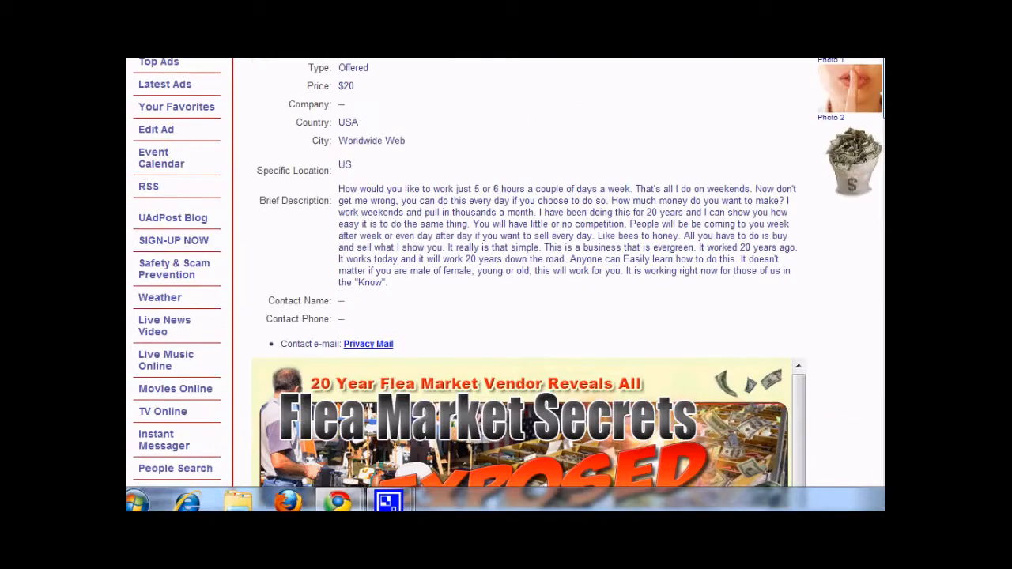
scroll(down, 3)
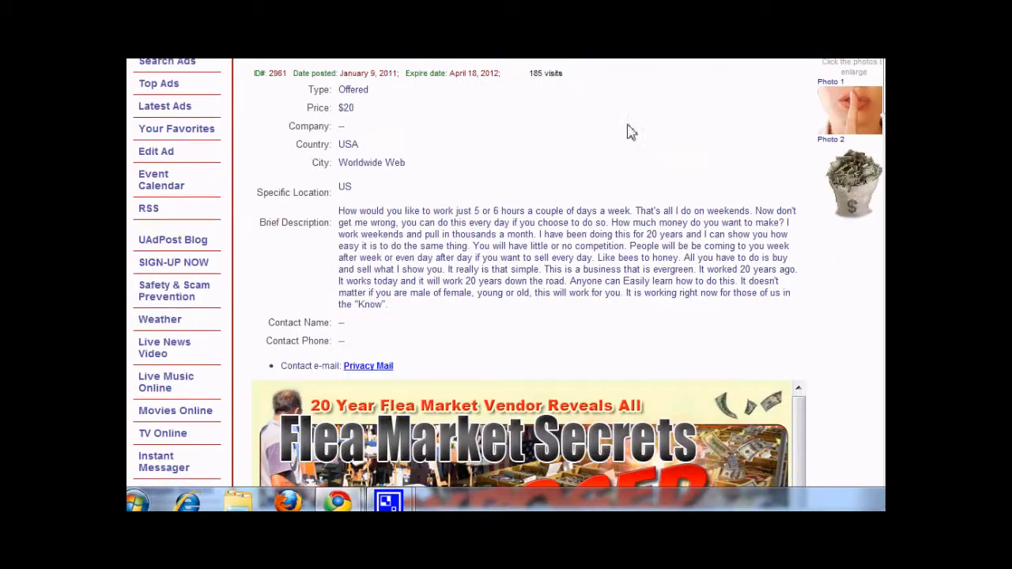
mouse_move(538, 79)
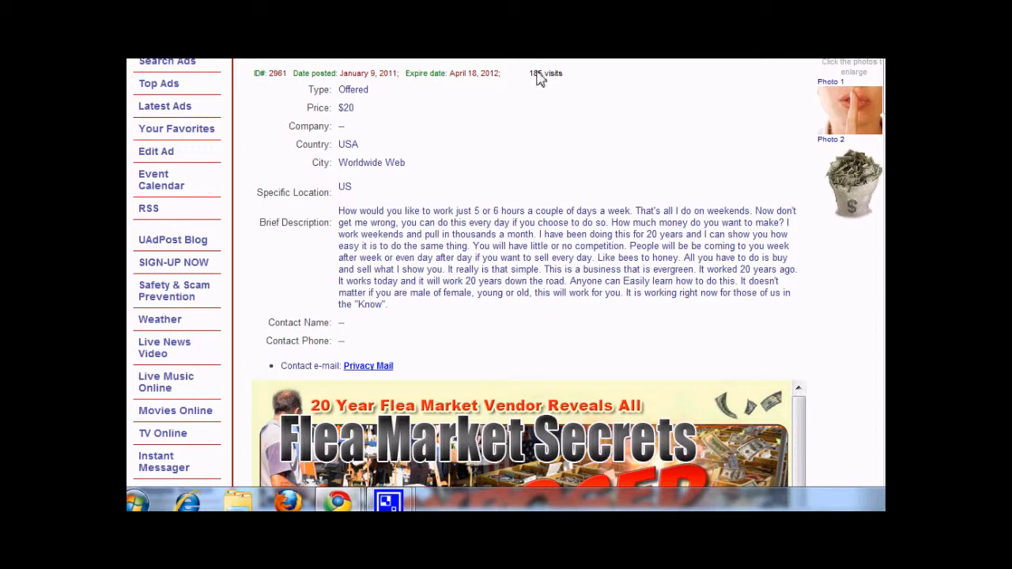
mouse_move(560, 76)
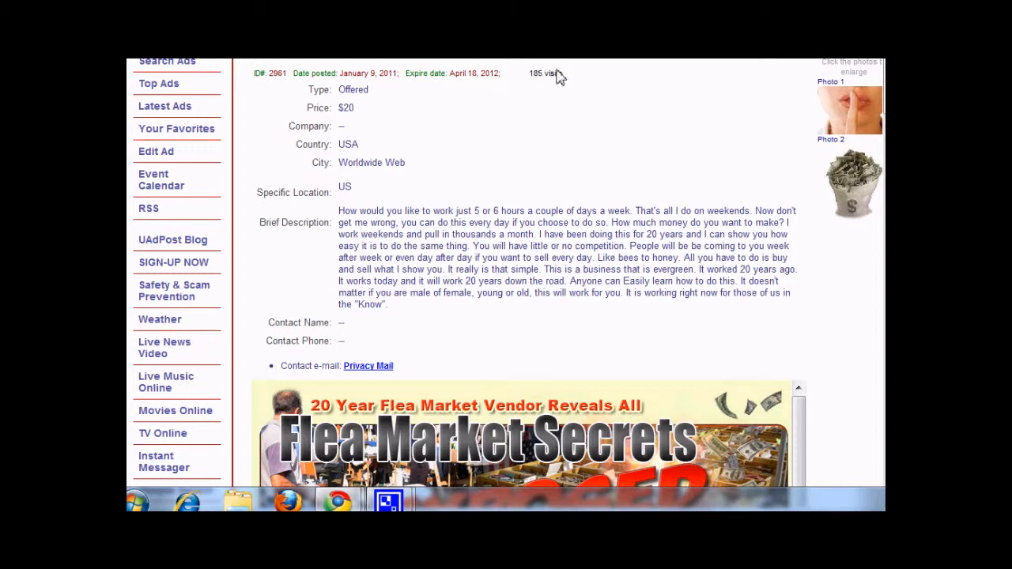
scroll(down, 3)
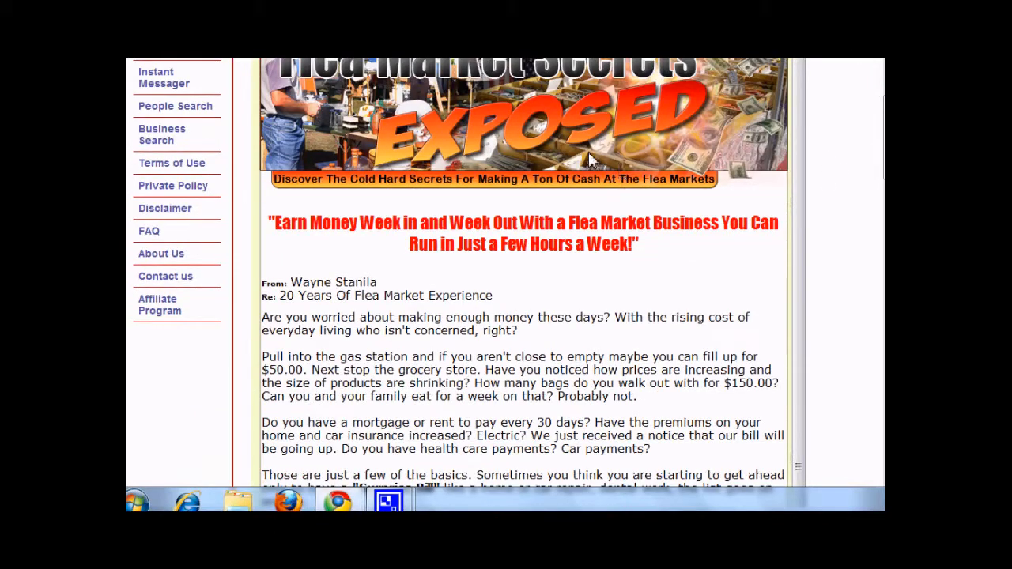
mouse_move(514, 190)
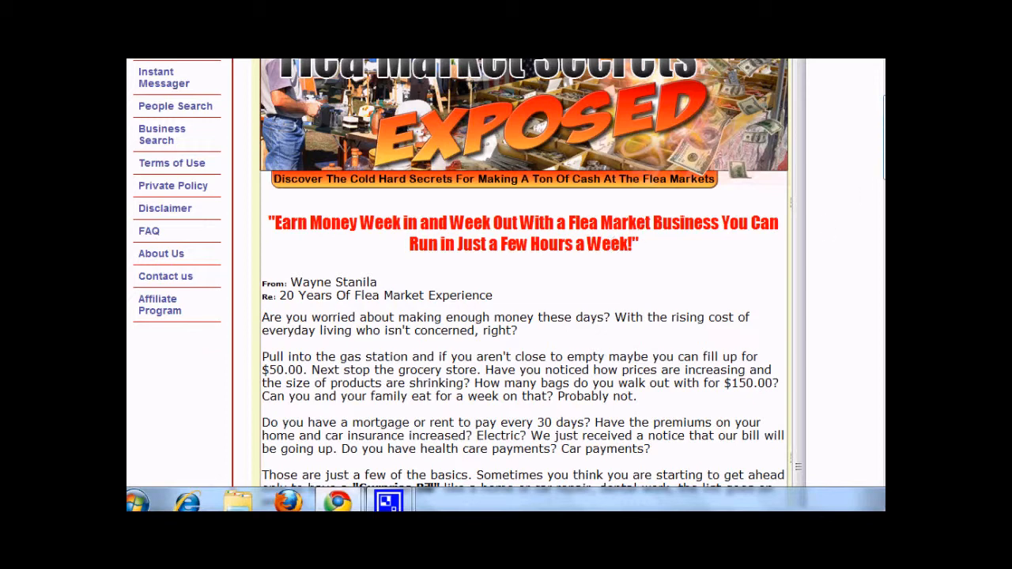
scroll(down, 3)
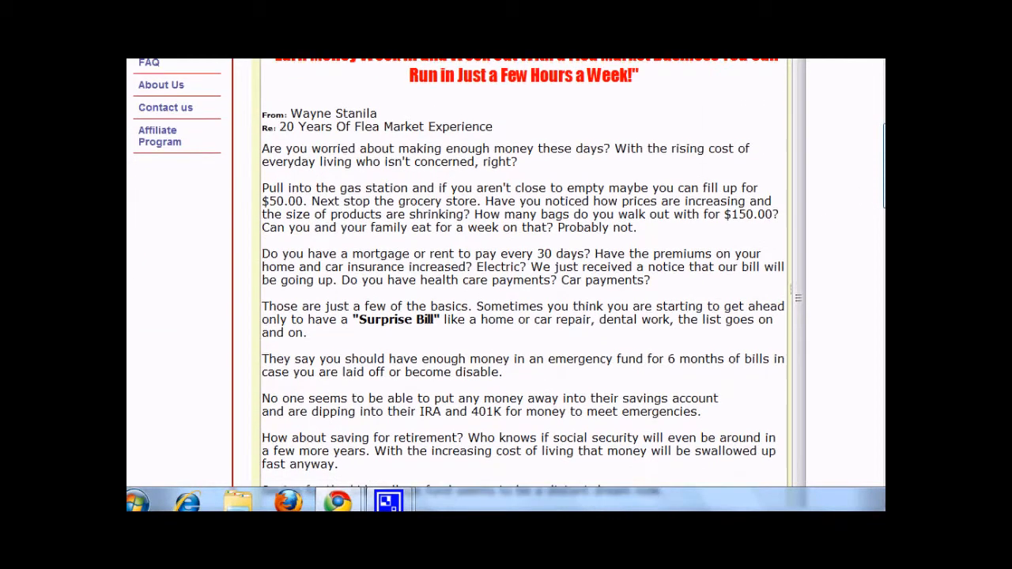
scroll(down, 3)
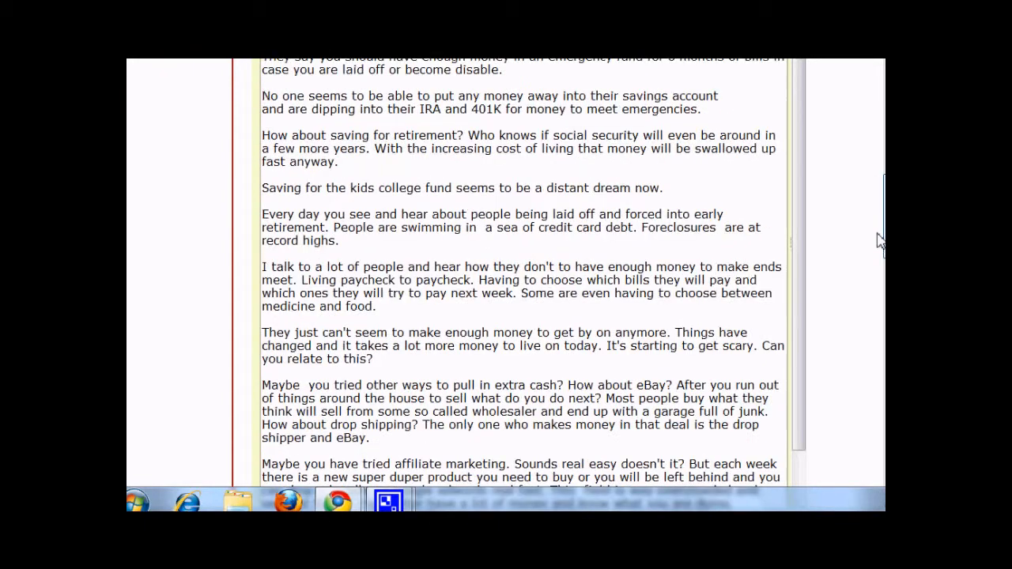
scroll(down, 3)
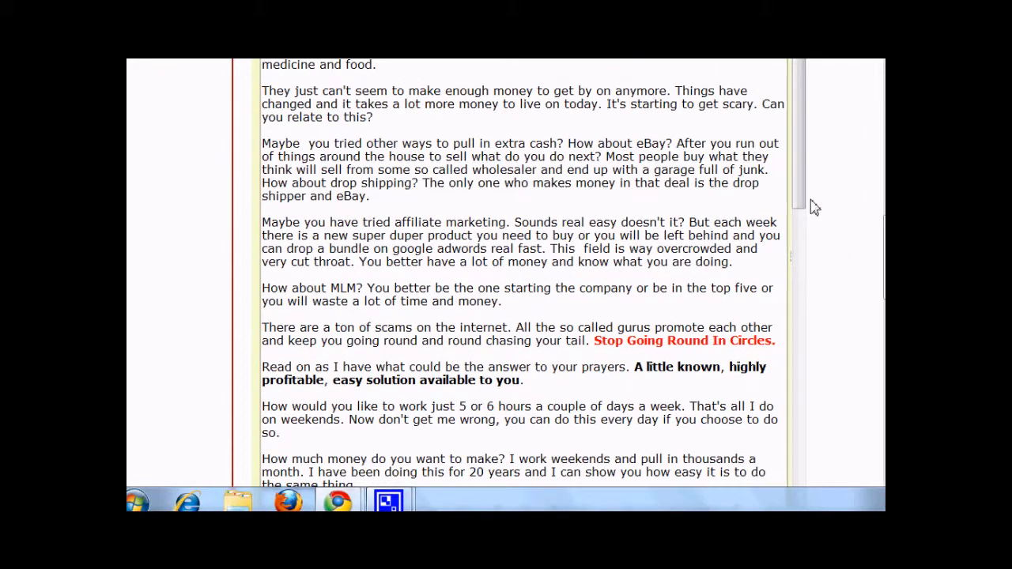
scroll(down, 3)
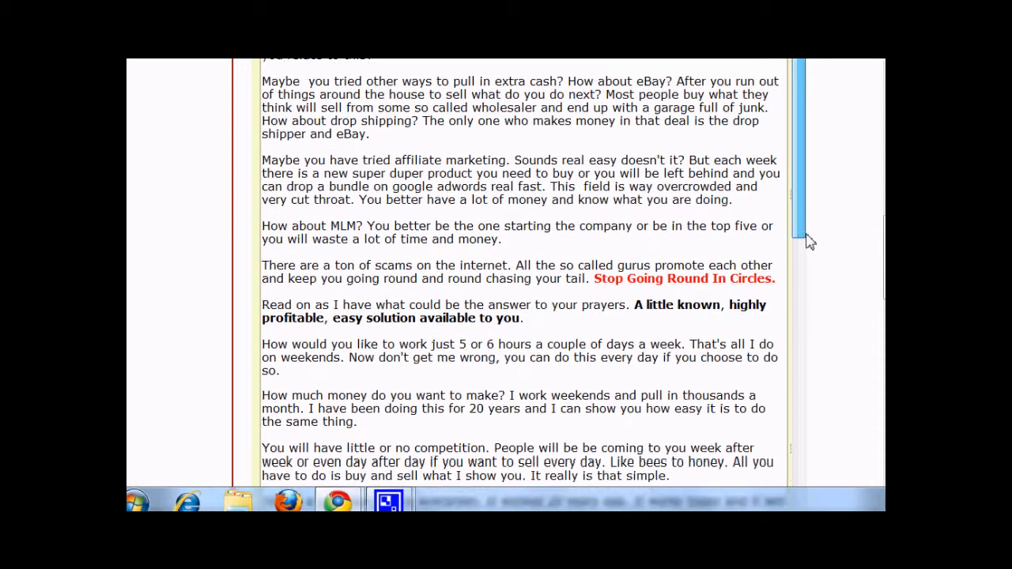
scroll(down, 3)
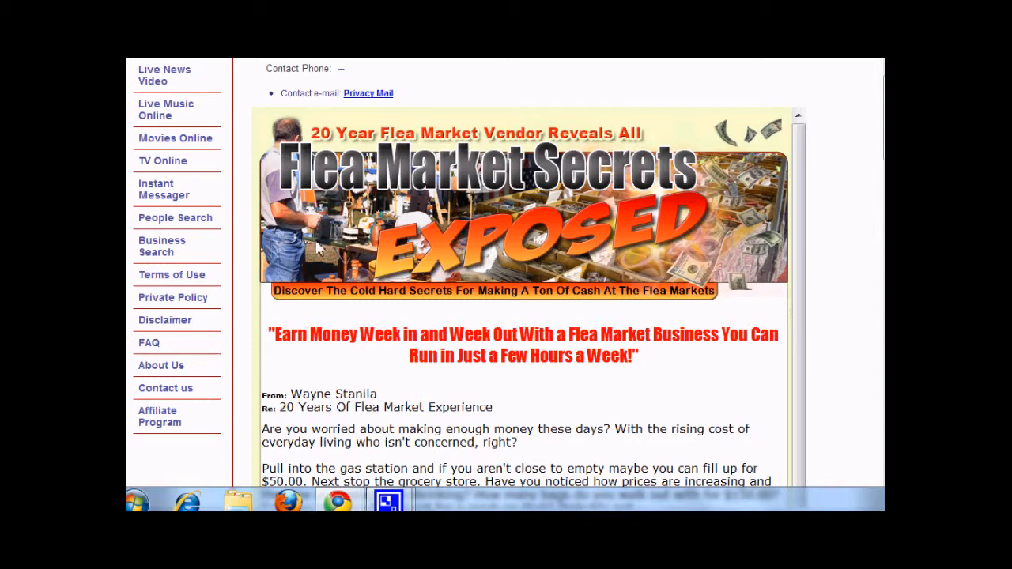
mouse_move(779, 186)
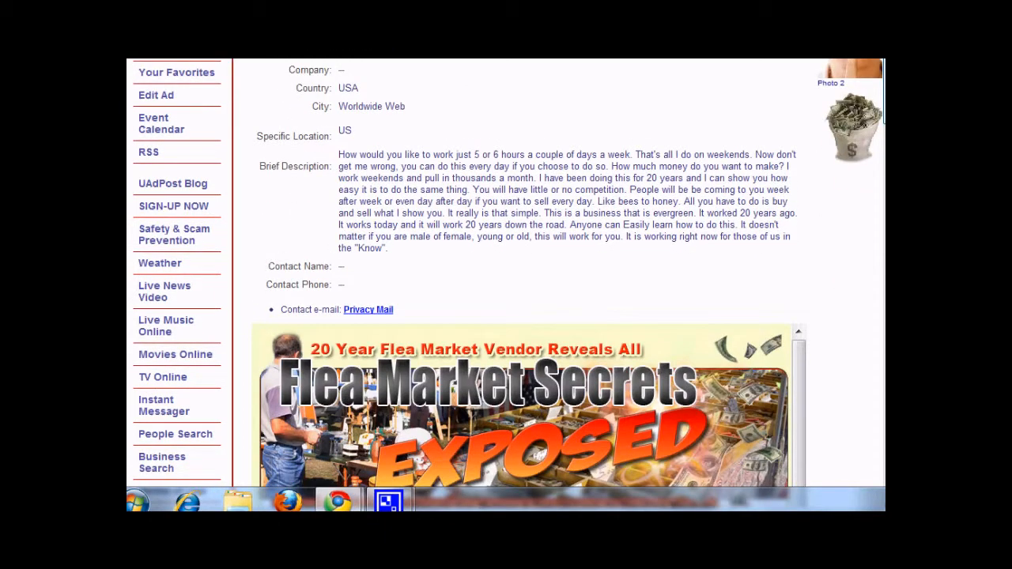
mouse_move(881, 215)
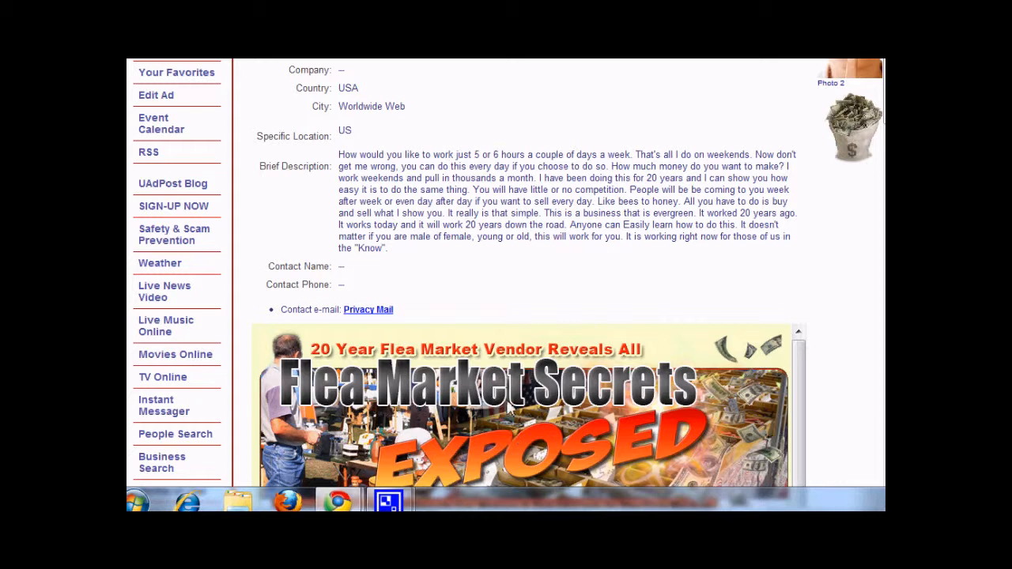
mouse_move(650, 169)
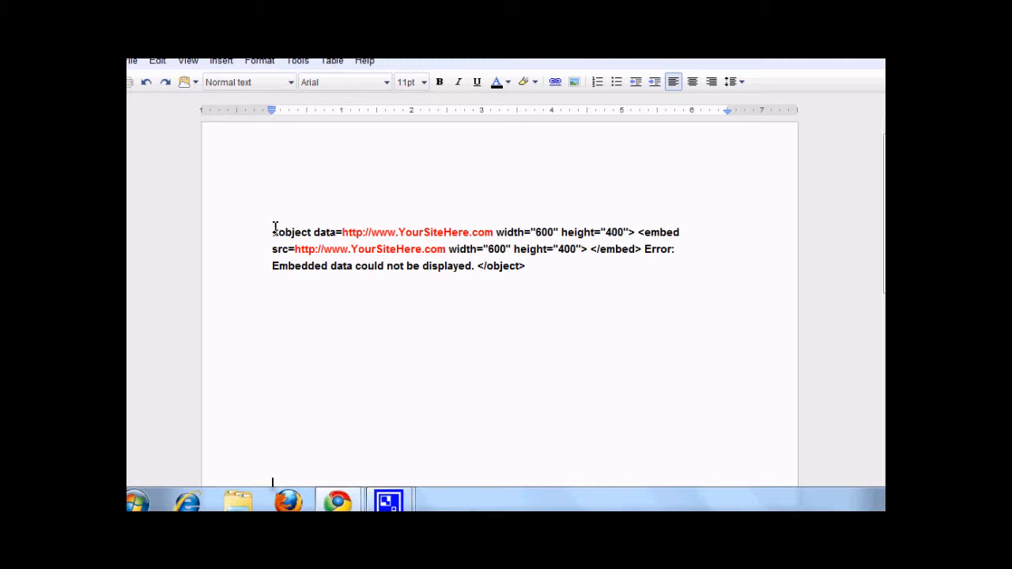
key(ctrl+a)
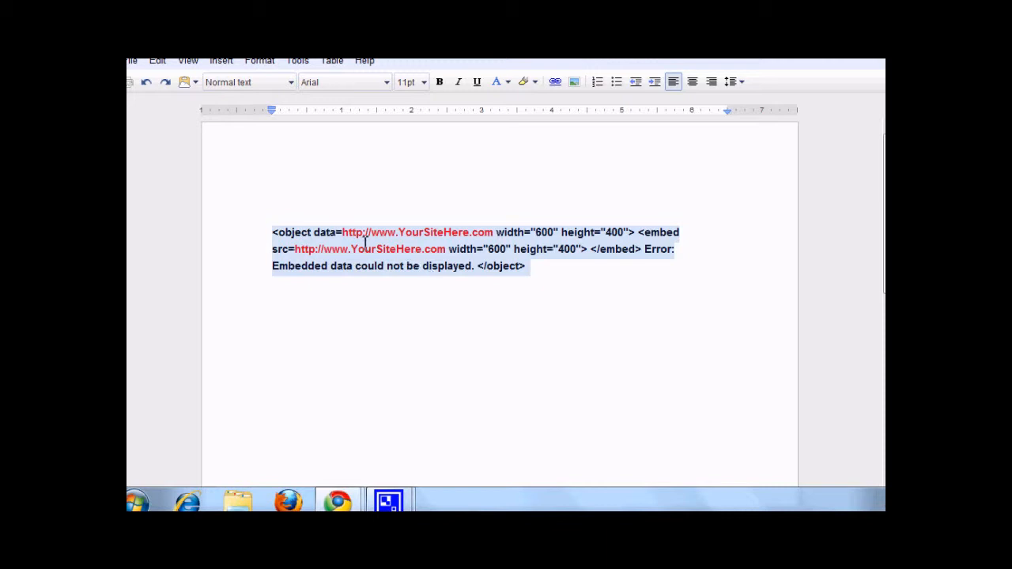
mouse_move(412, 257)
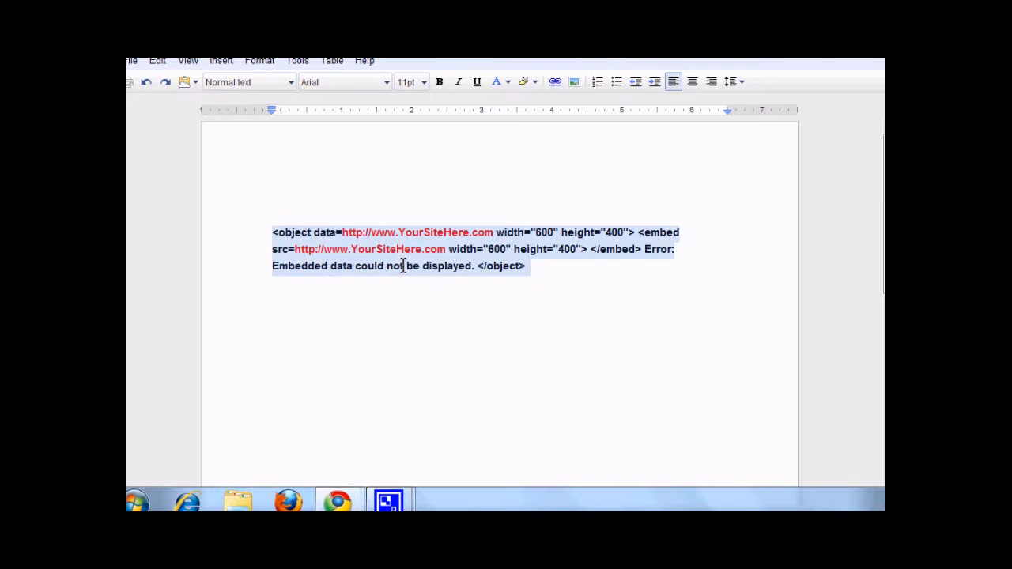
mouse_move(353, 197)
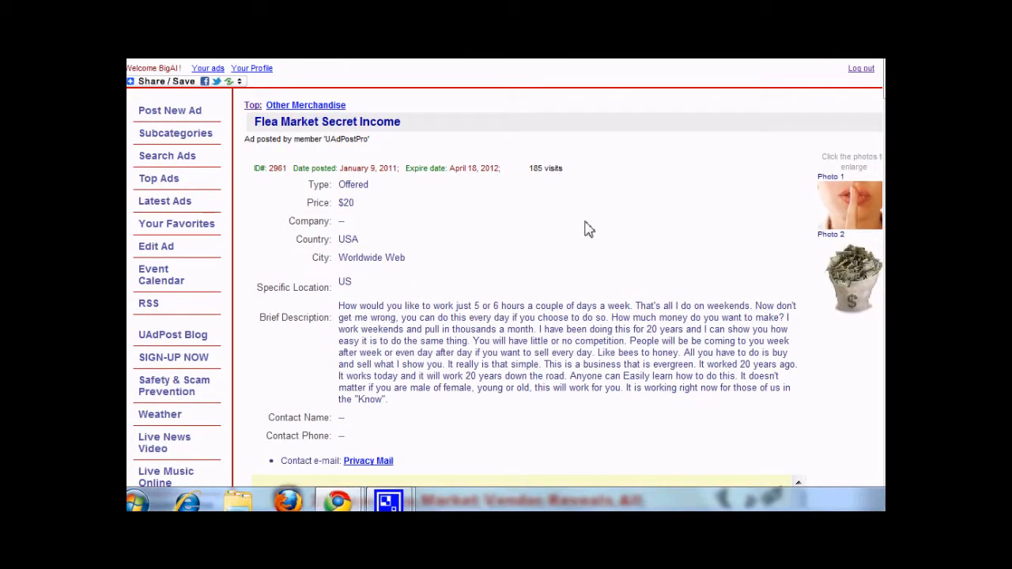
mouse_move(506, 285)
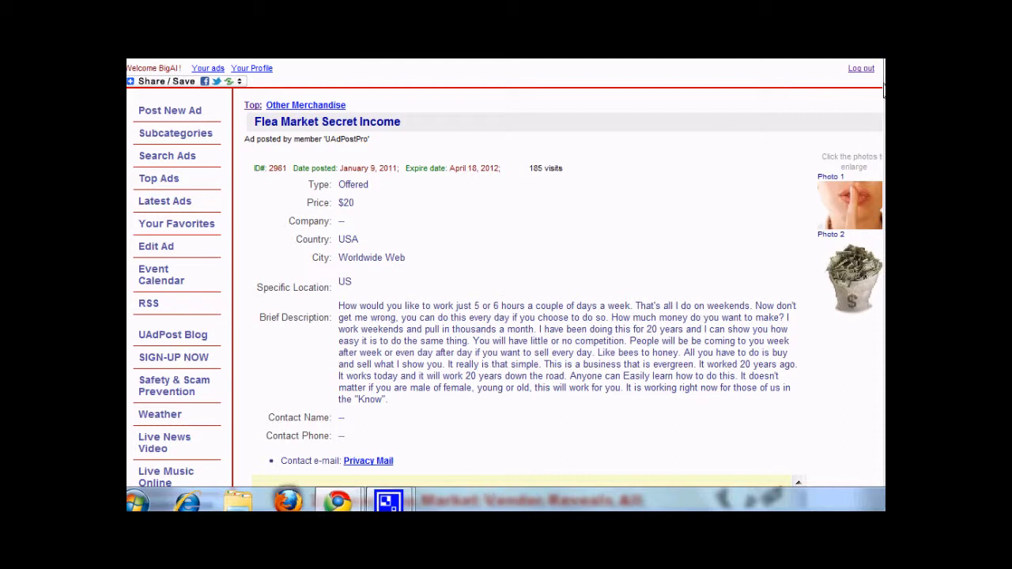
mouse_move(549, 173)
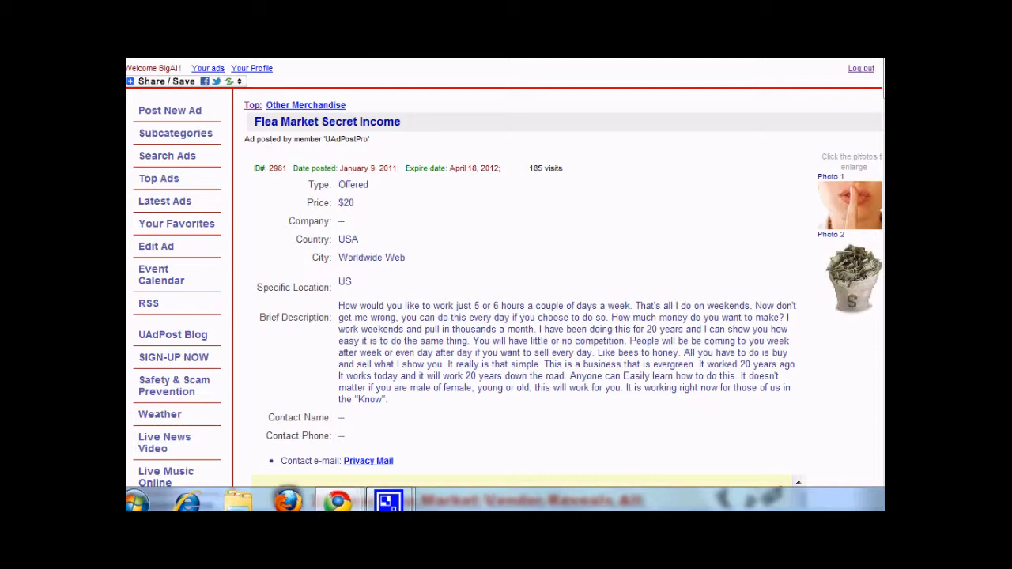
scroll(down, 3)
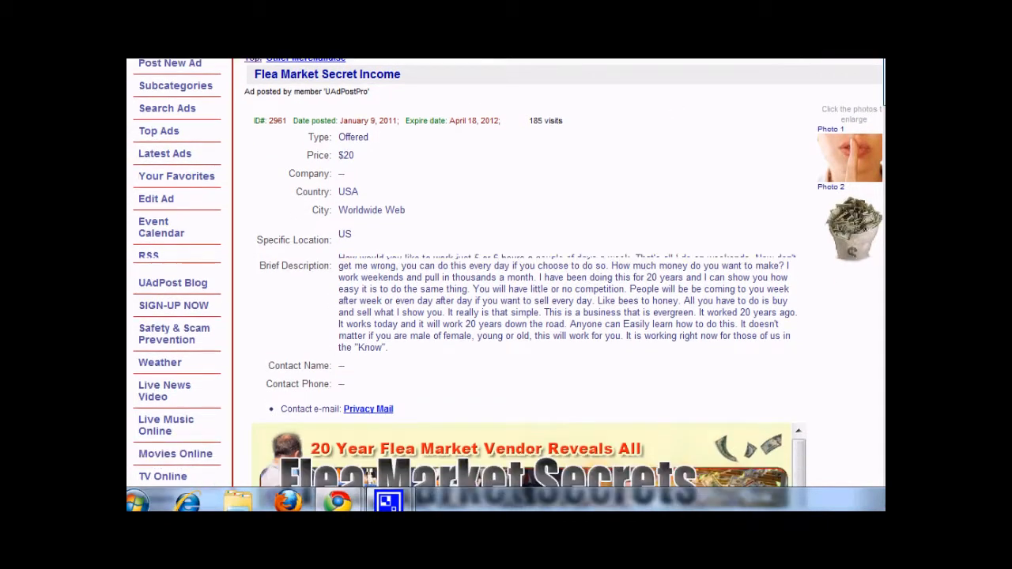
scroll(down, 3)
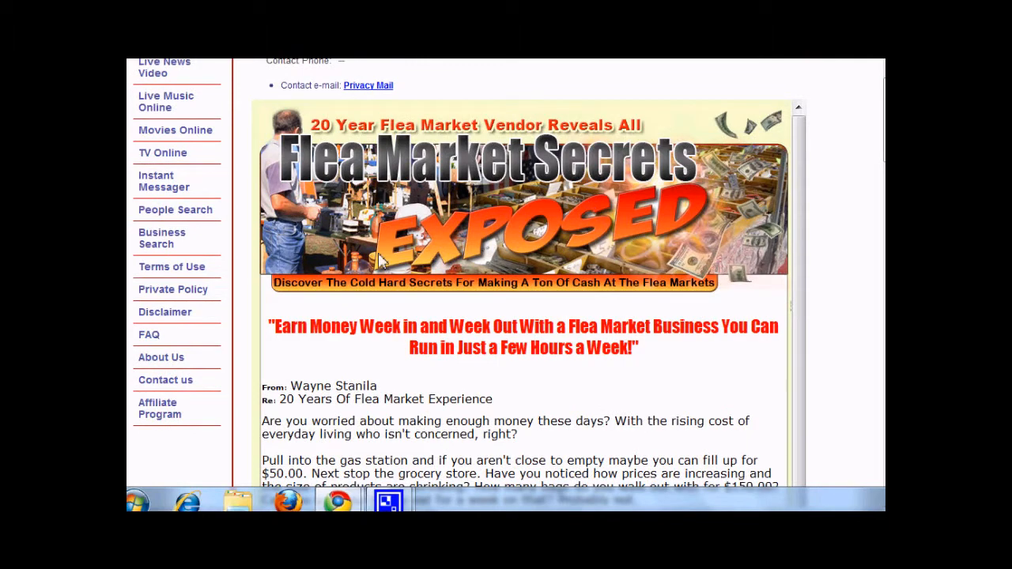
scroll(down, 3)
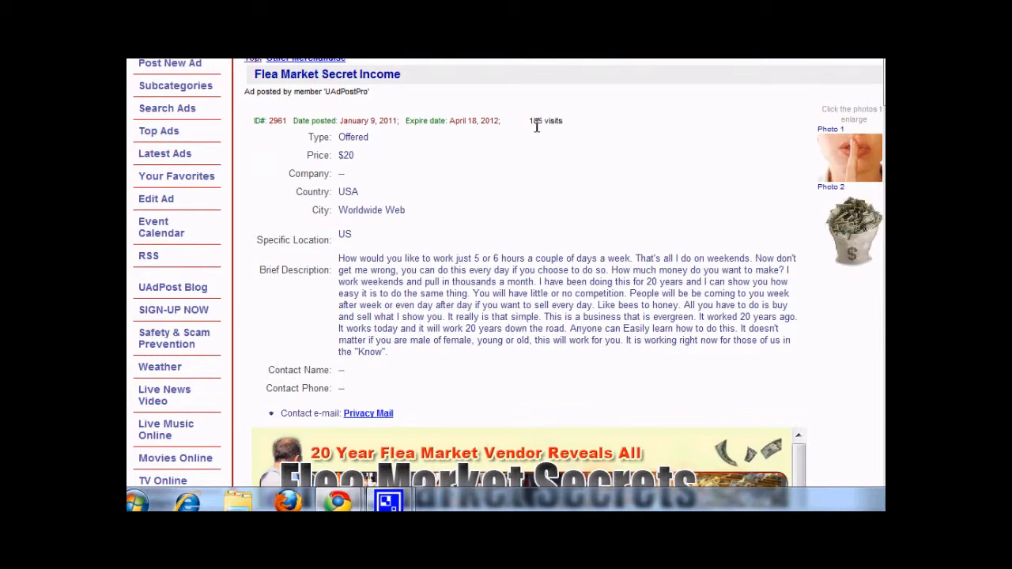
scroll(up, 3)
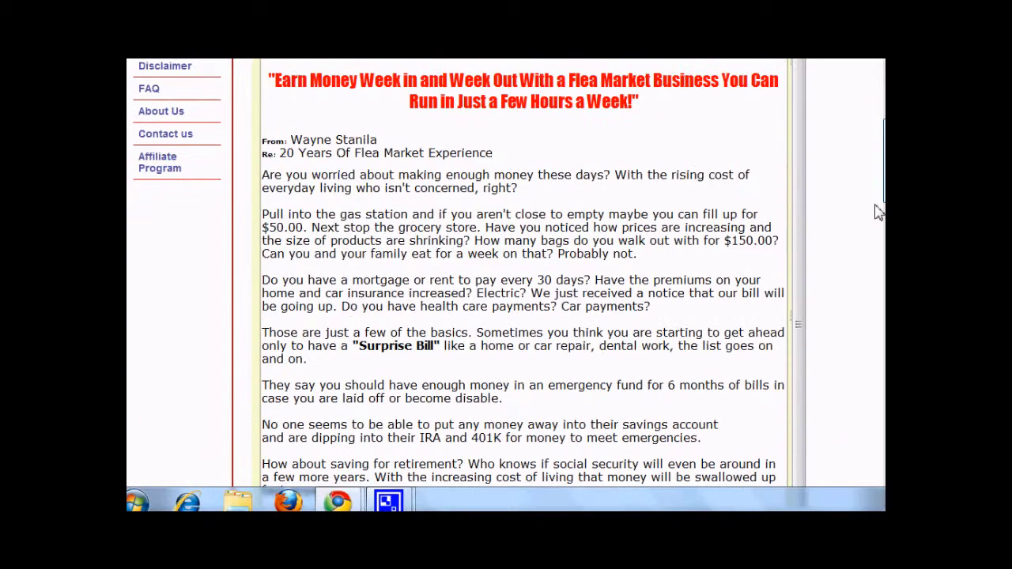
scroll(down, 3)
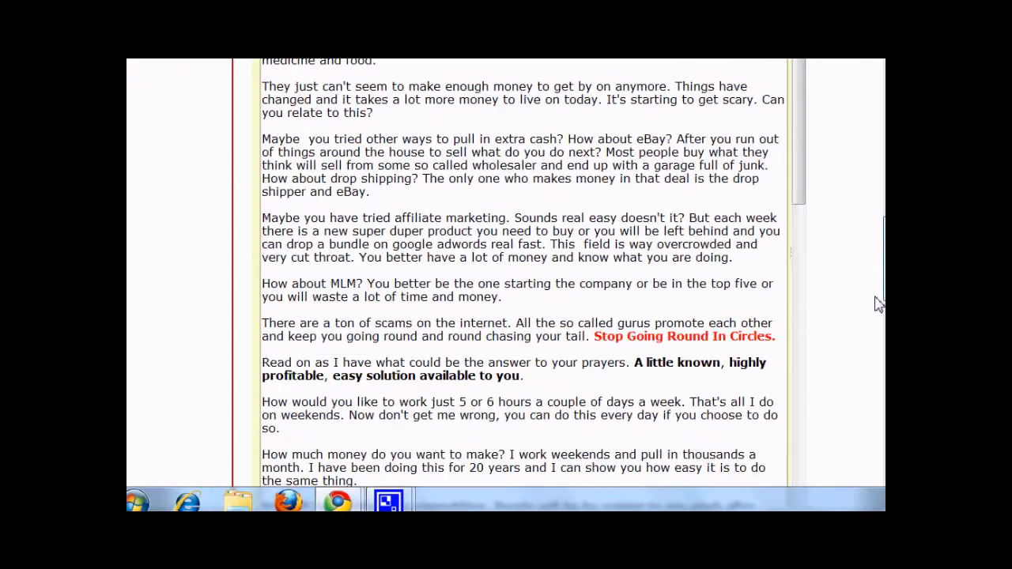
scroll(down, 3)
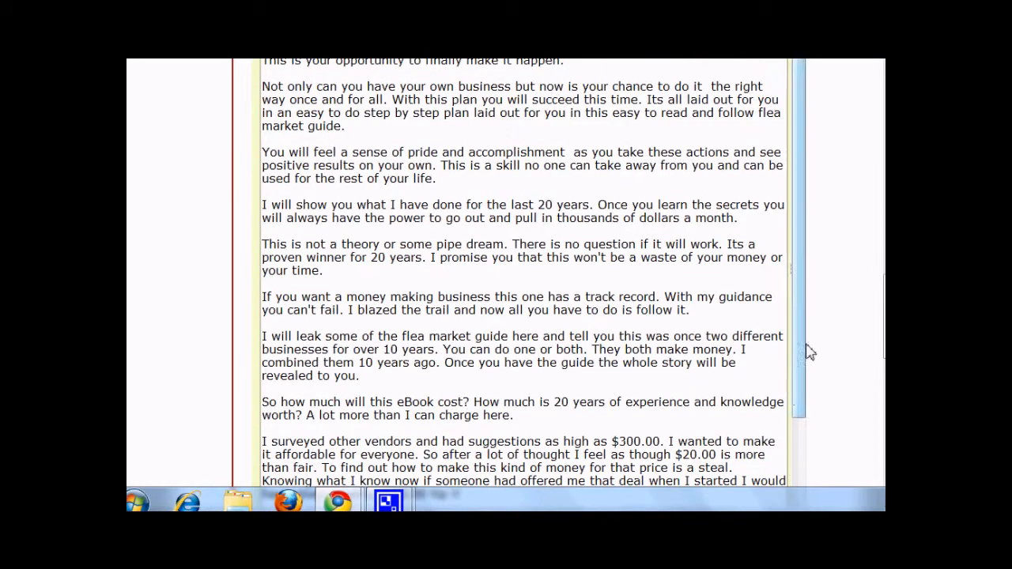
scroll(down, 3)
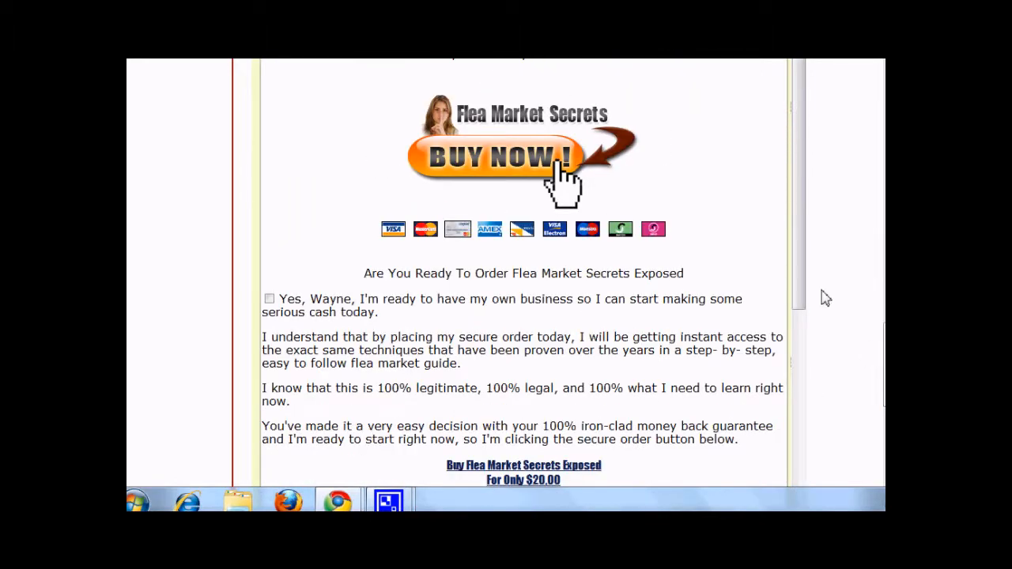
scroll(down, 3)
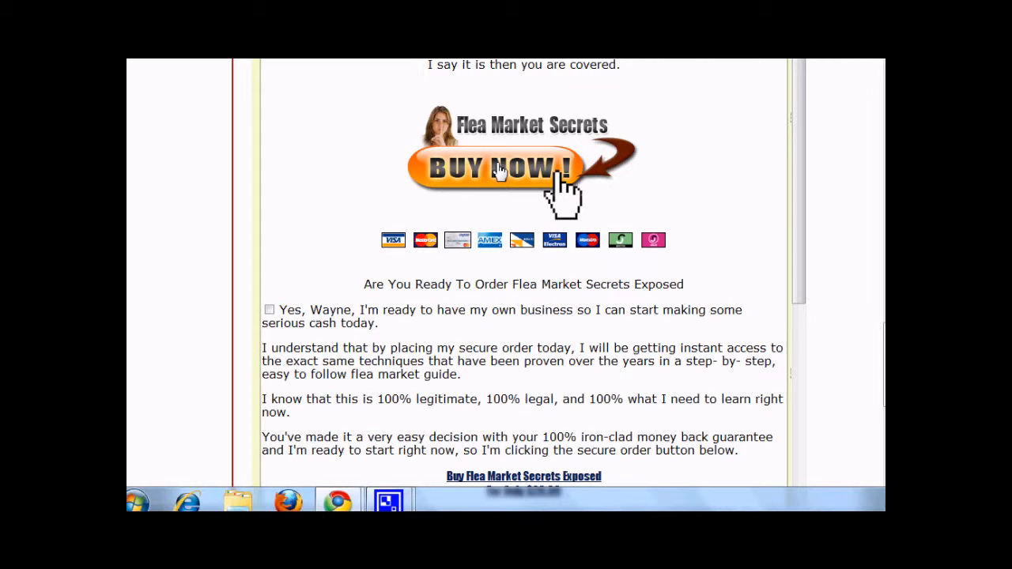
mouse_move(533, 174)
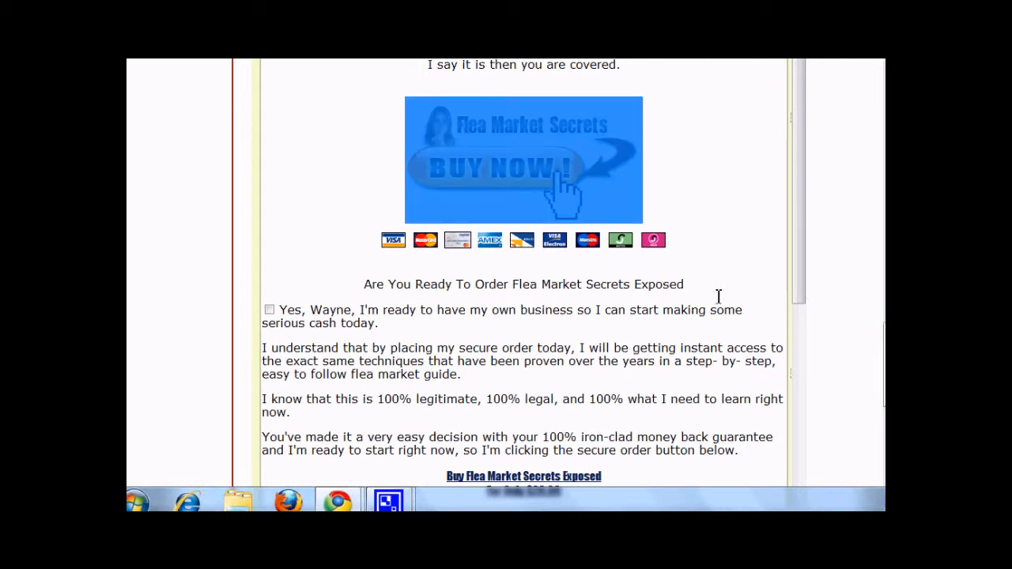
Step: Open the Buy Now ClickBank form and review the $20.00 Flea Market Secrets Exposed order
click(497, 167)
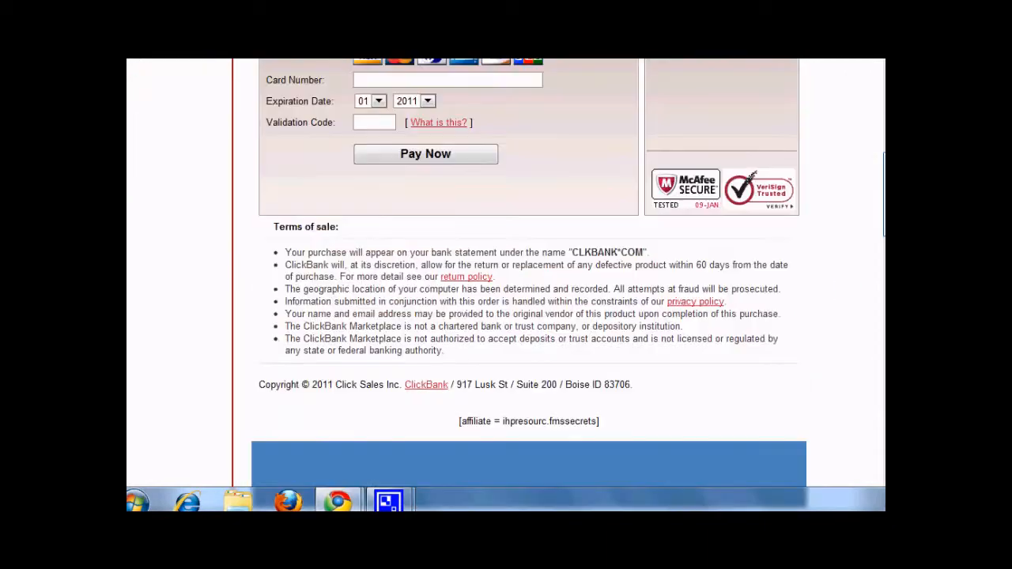
scroll(up, 3)
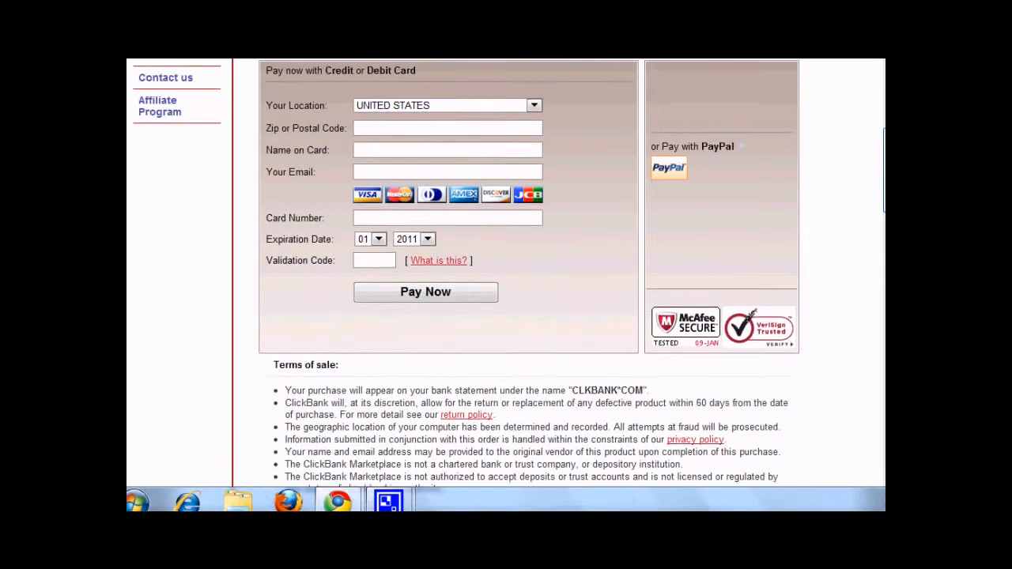
scroll(up, 3)
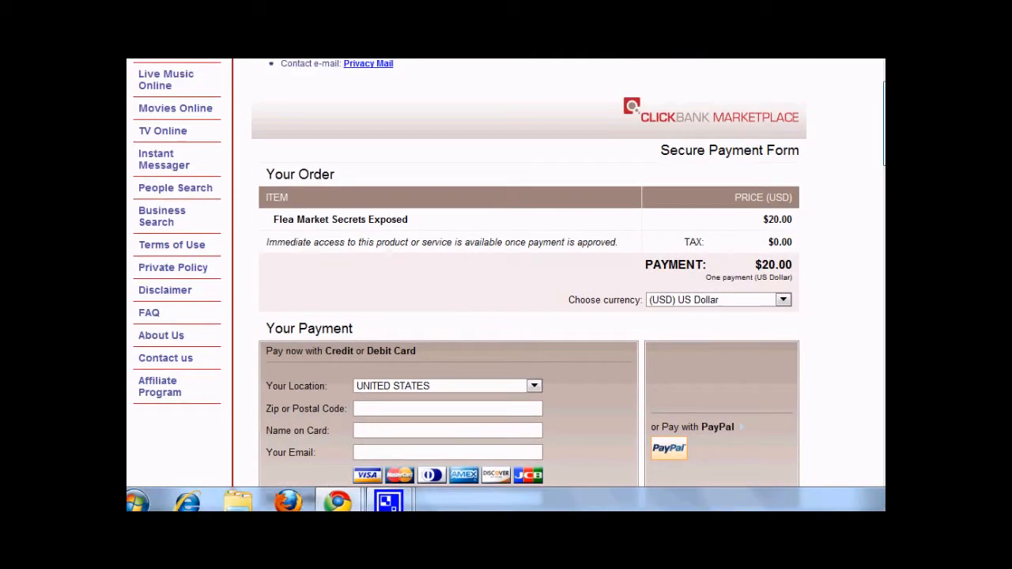
mouse_move(388, 263)
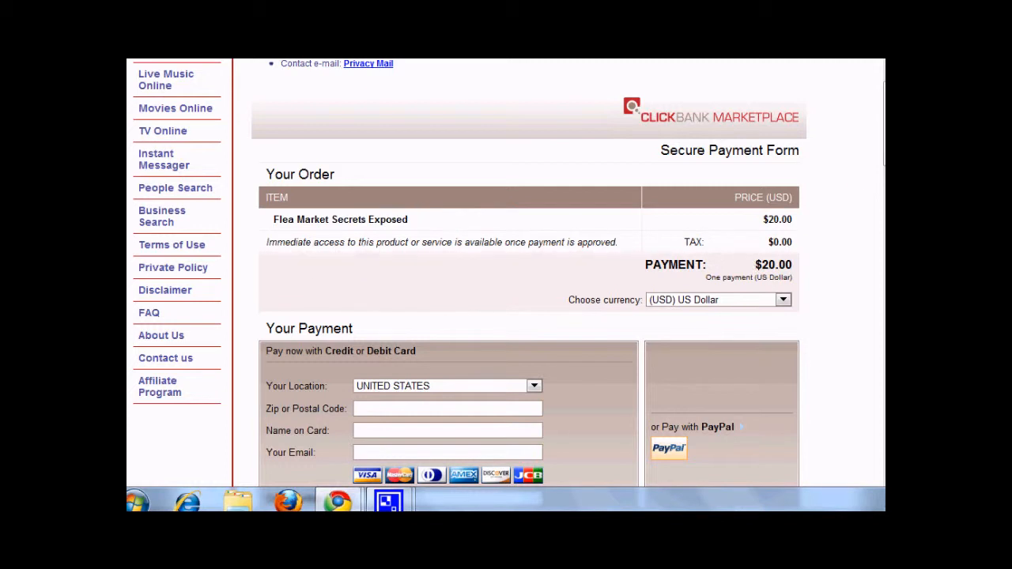
scroll(down, 3)
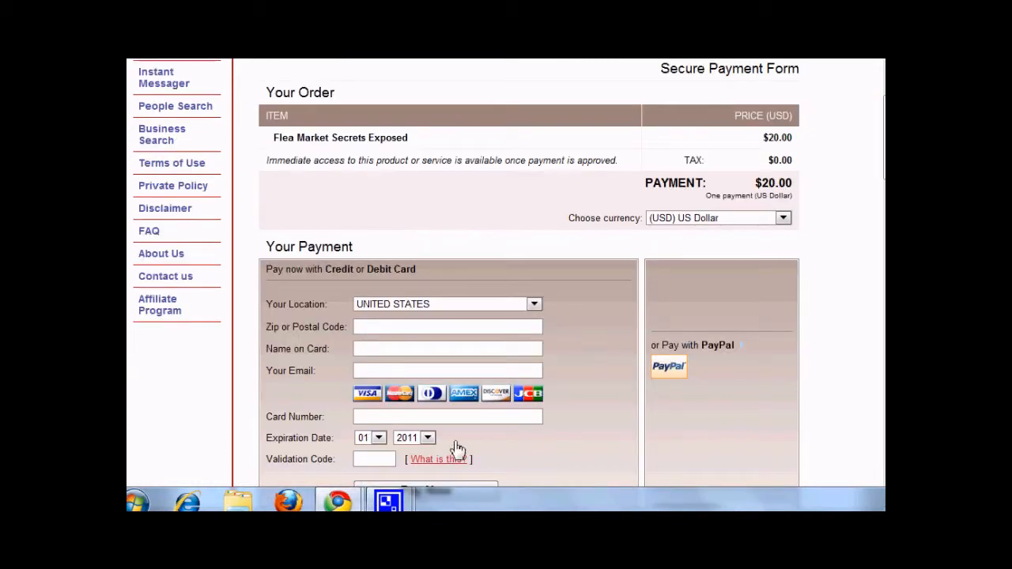
scroll(down, 3)
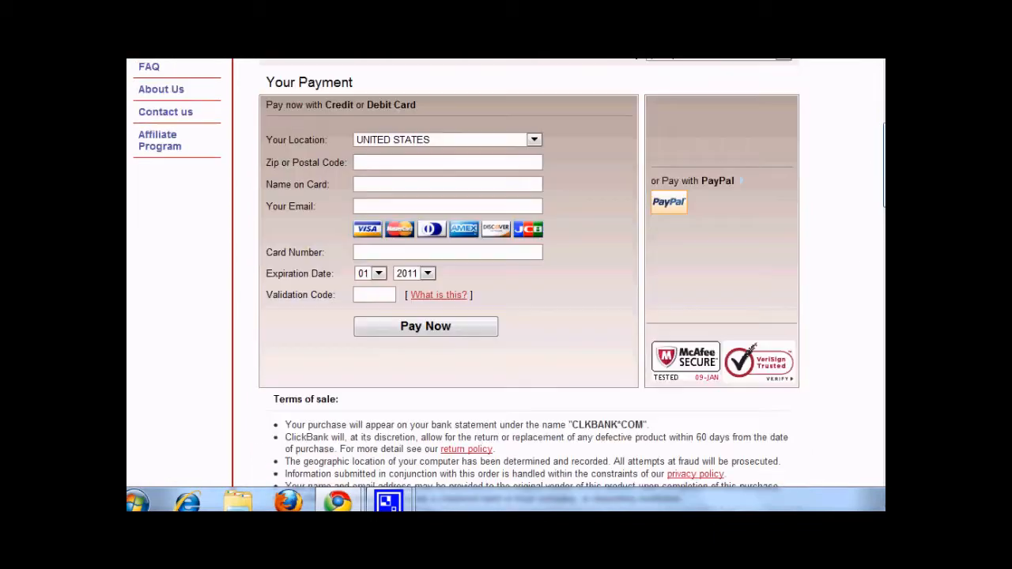
scroll(down, 3)
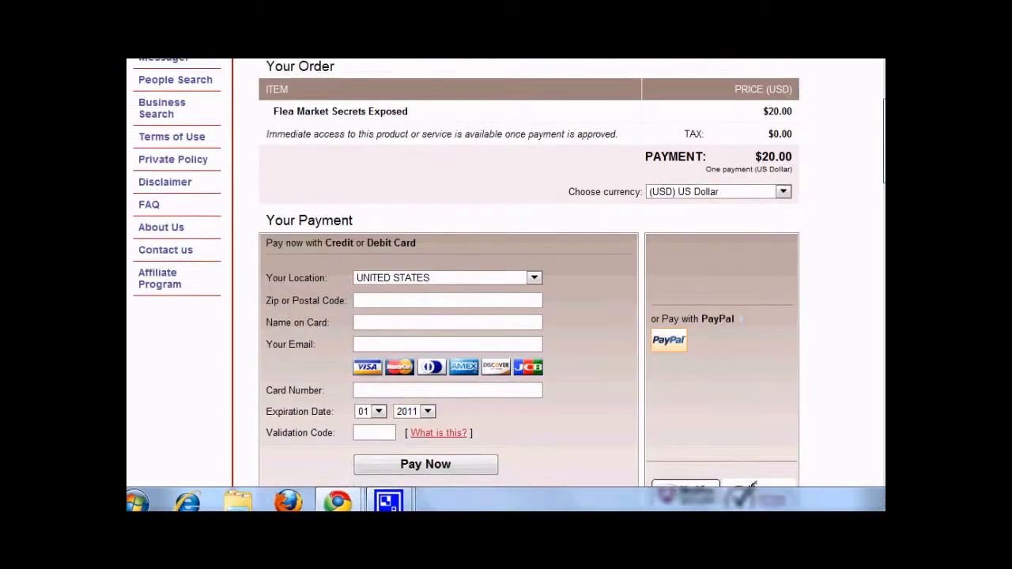
scroll(up, 3)
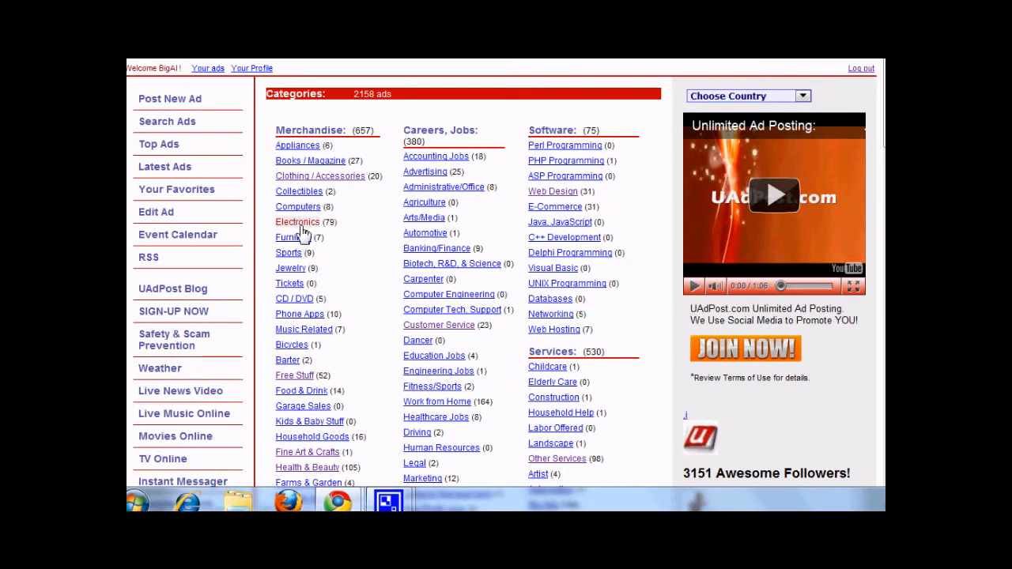
Step: Open the BigLowPrice.com ad from the Merchandise Electronics category listing
click(298, 222)
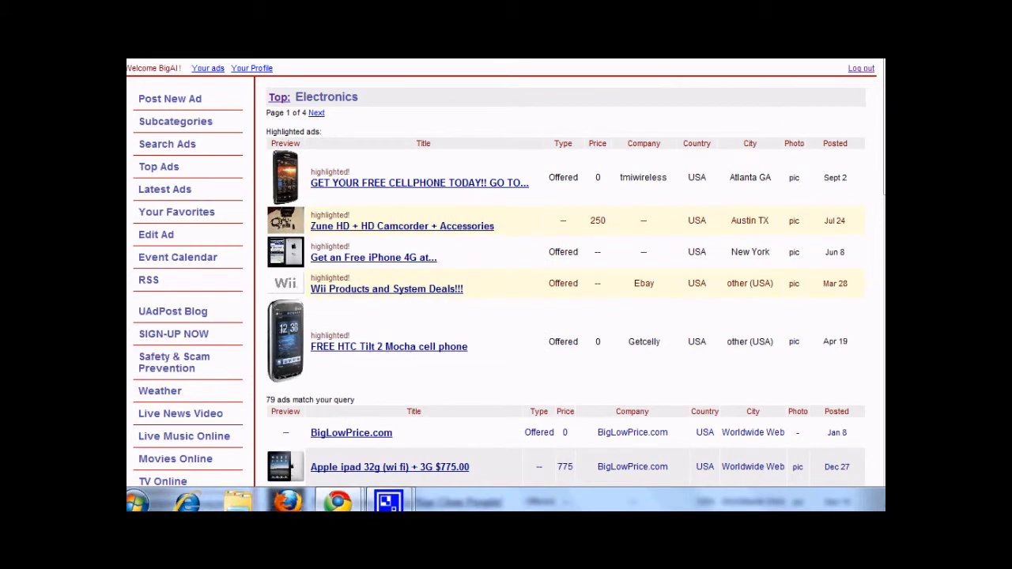
scroll(down, 3)
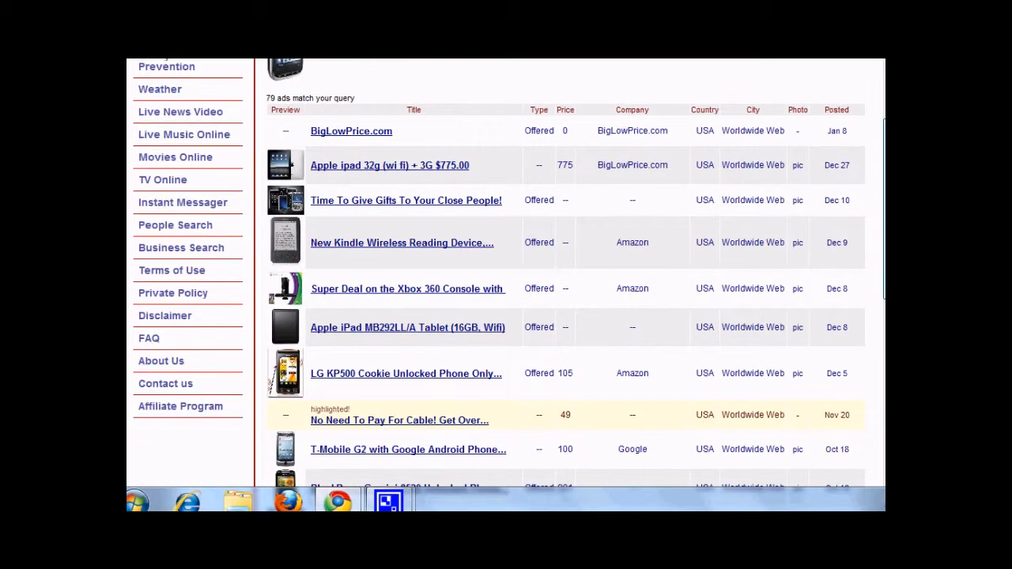
mouse_move(351, 130)
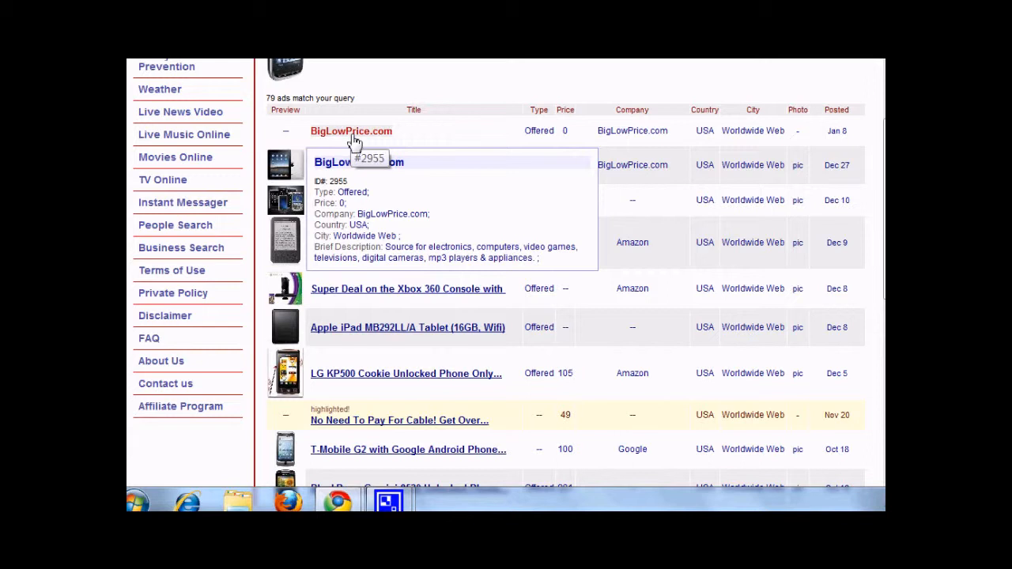
click(352, 130)
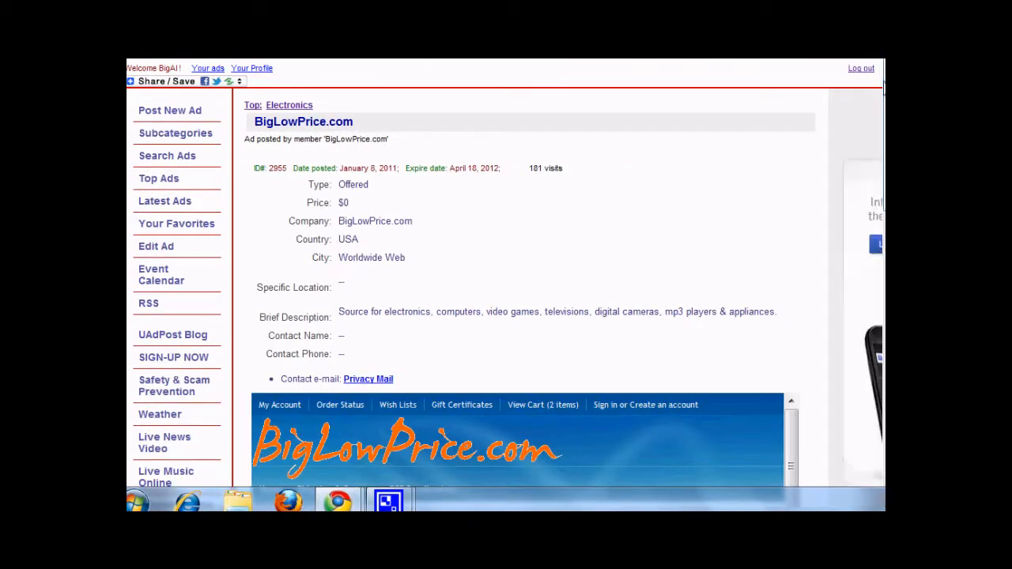
Step: Open the $249.99 BlackBerry 8830 World Edition from New Products in the embedded store
scroll(down, 3)
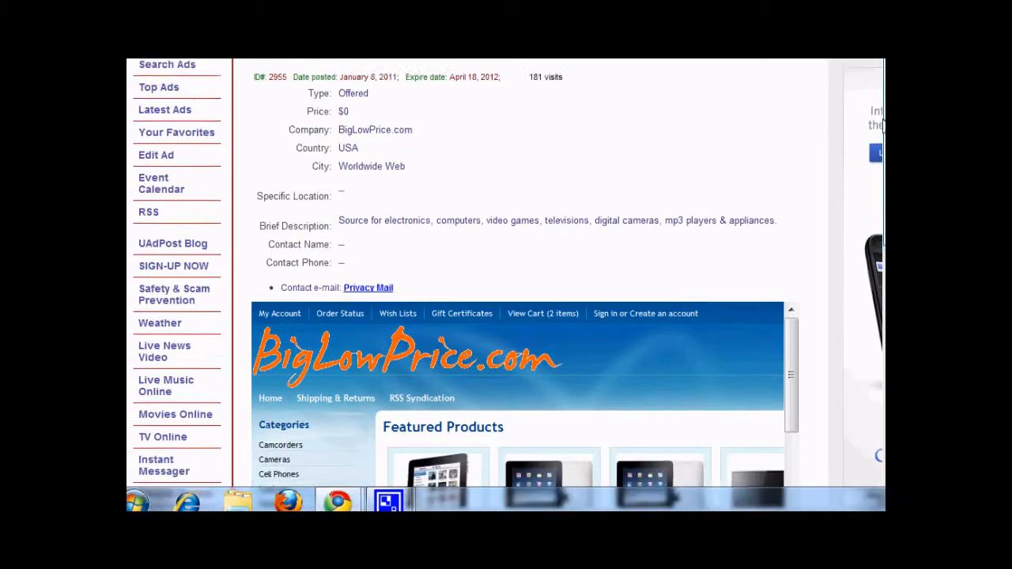
scroll(down, 3)
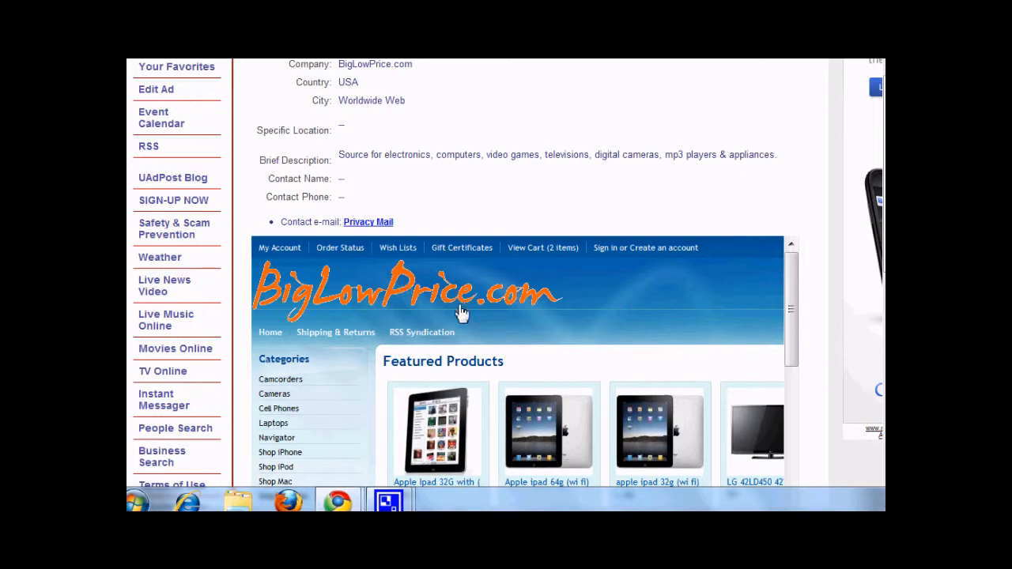
scroll(down, 3)
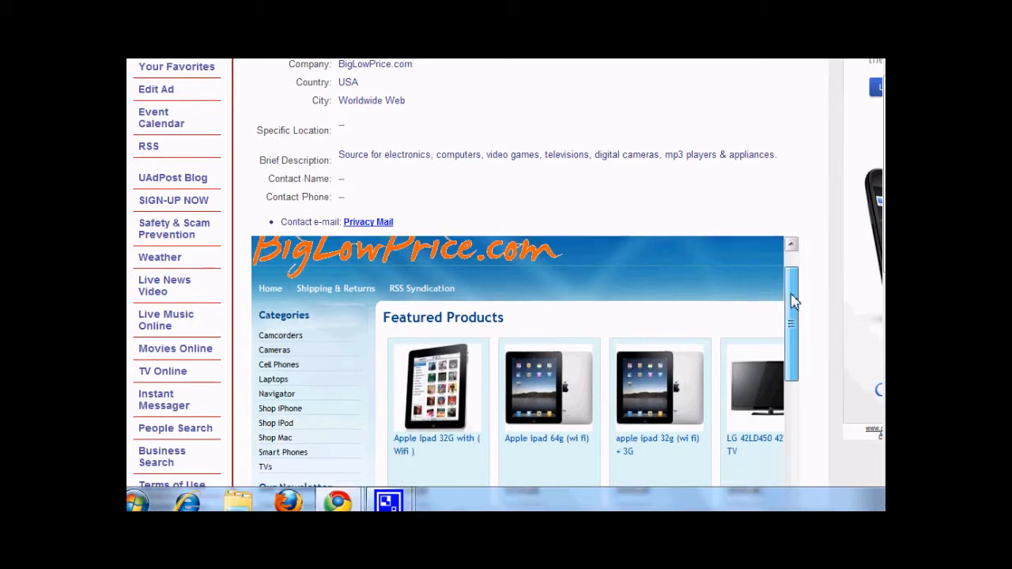
scroll(down, 3)
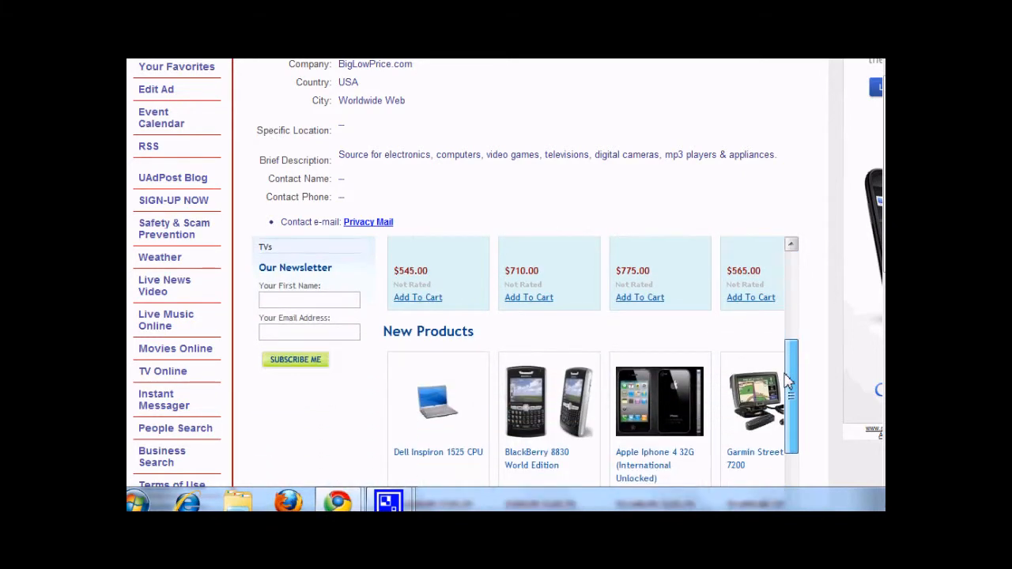
scroll(down, 3)
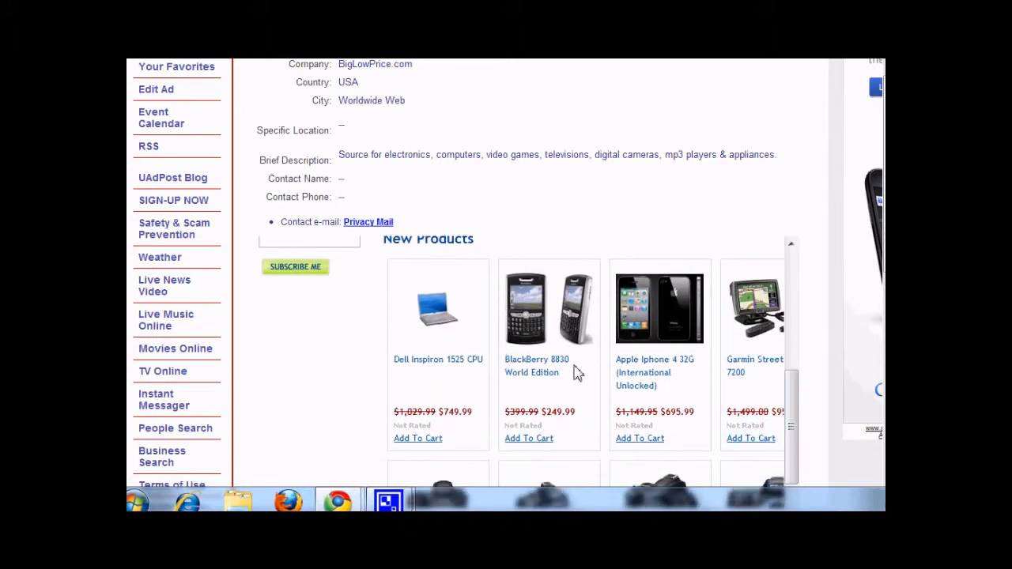
click(536, 366)
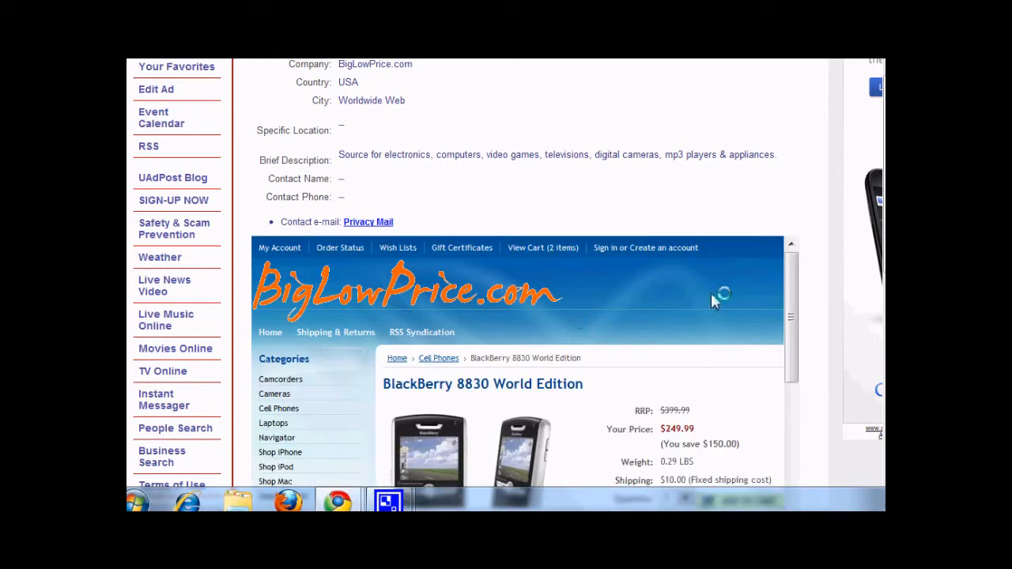
scroll(down, 3)
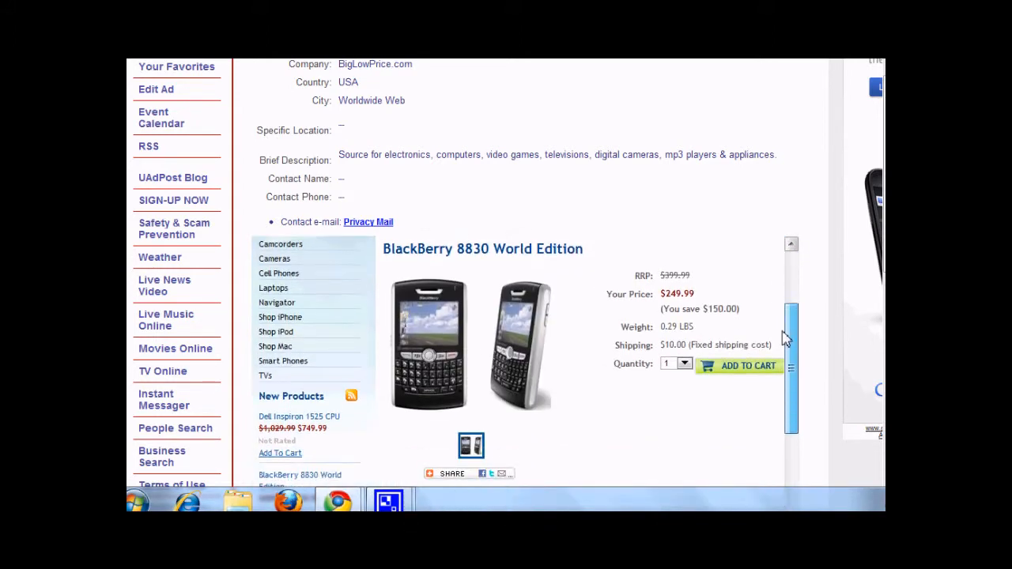
scroll(down, 3)
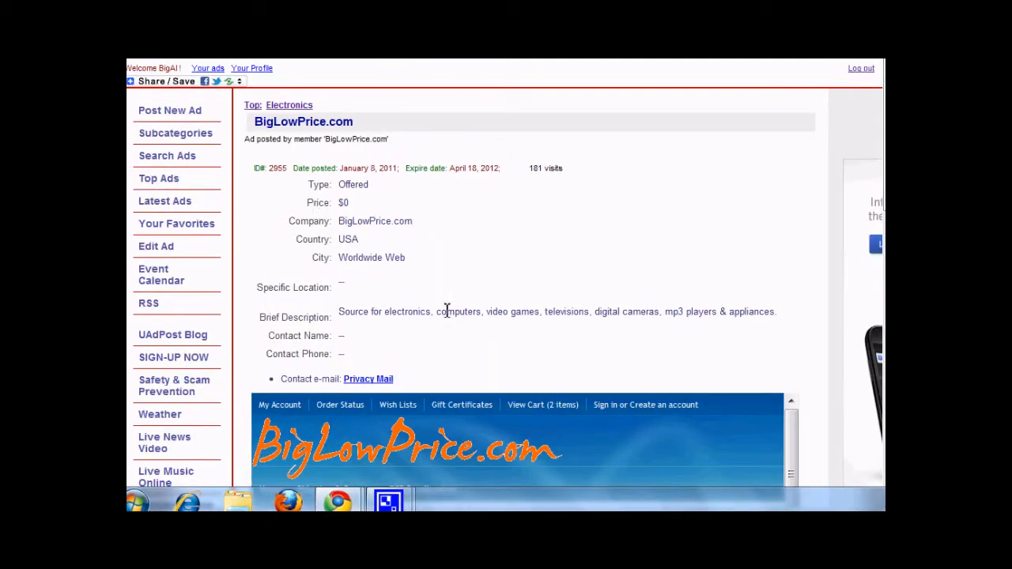
mouse_move(400, 257)
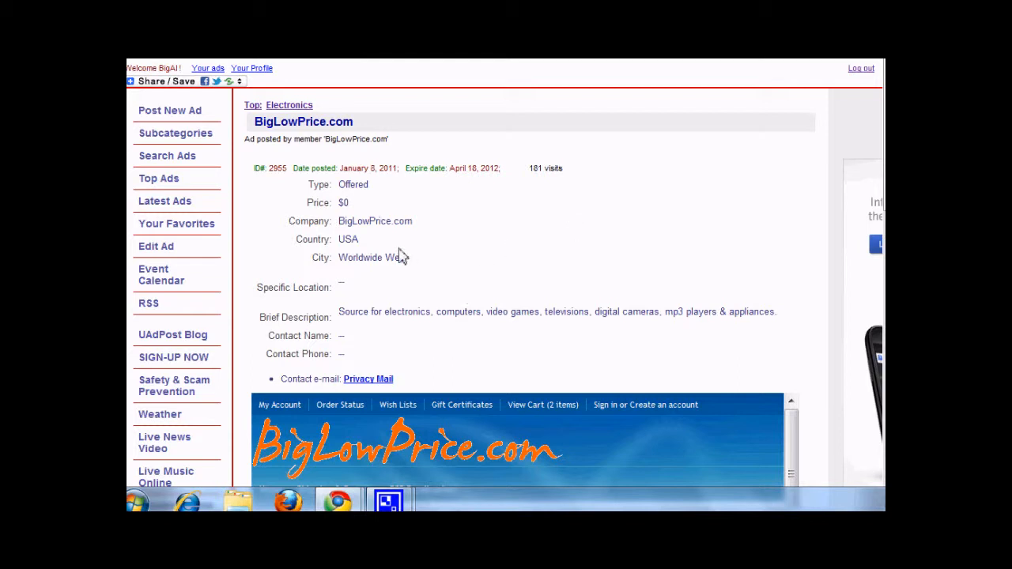
mouse_move(678, 177)
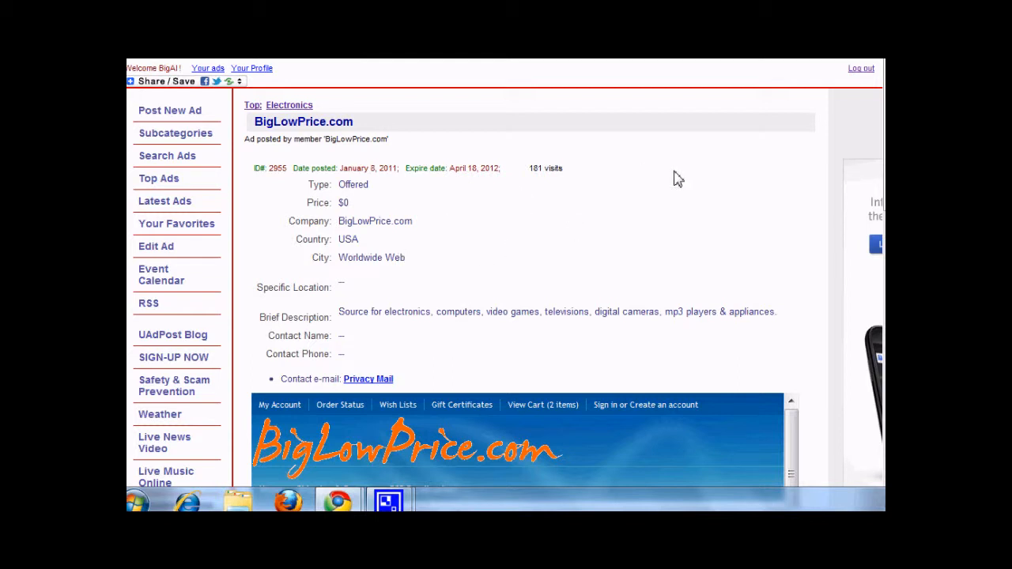
mouse_move(861, 128)
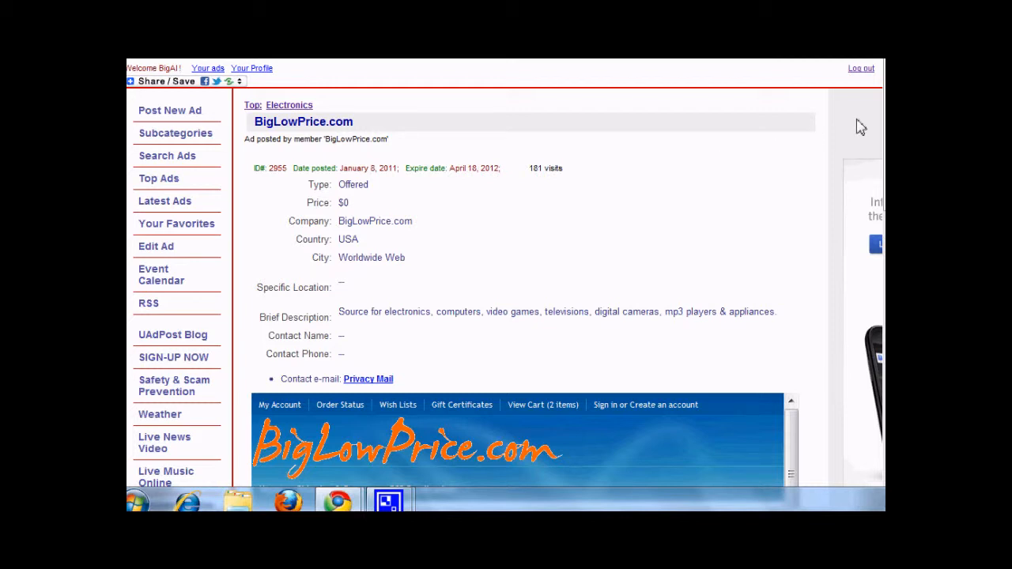
mouse_move(406, 271)
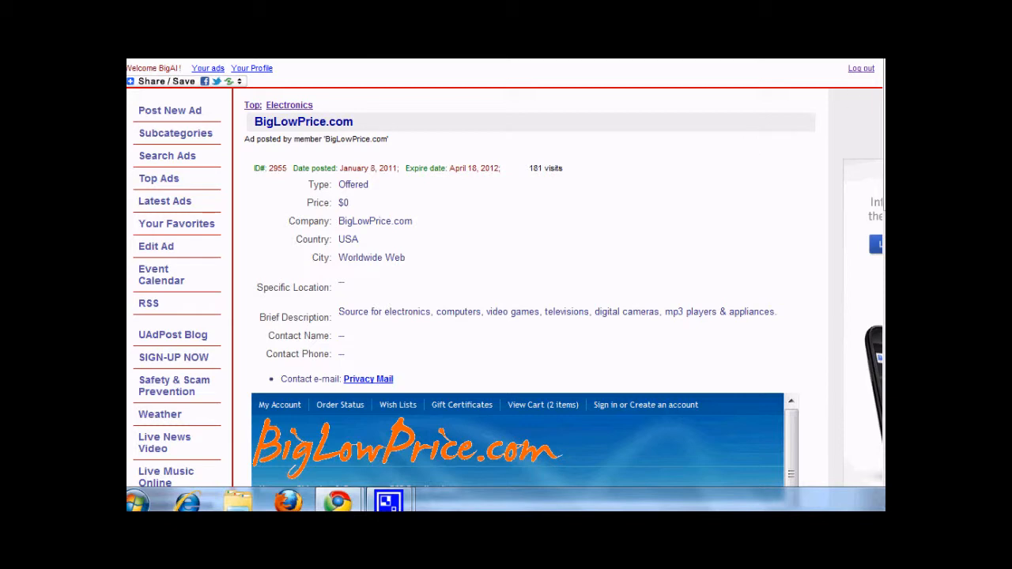
scroll(down, 3)
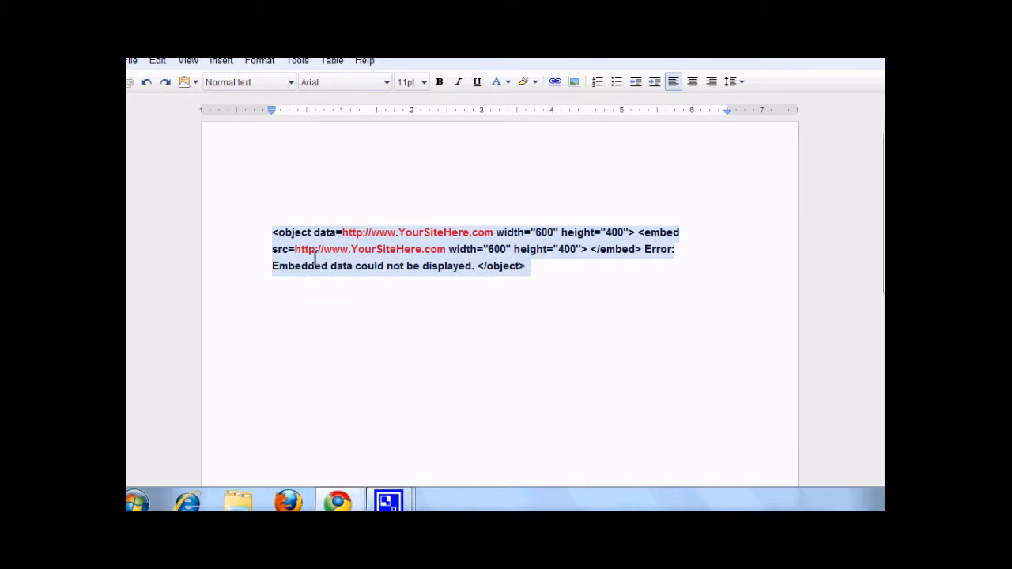
mouse_move(461, 237)
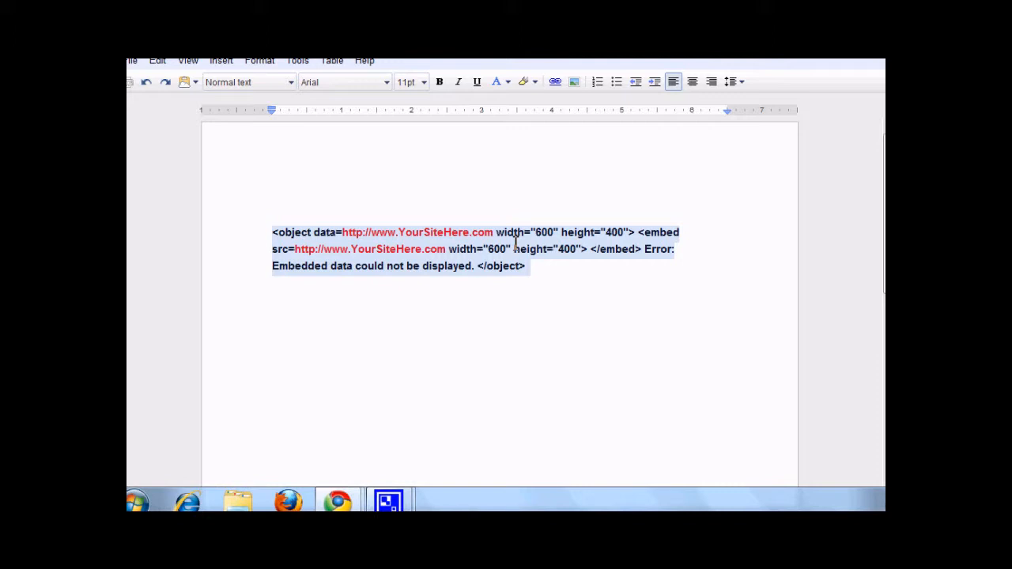
mouse_move(465, 292)
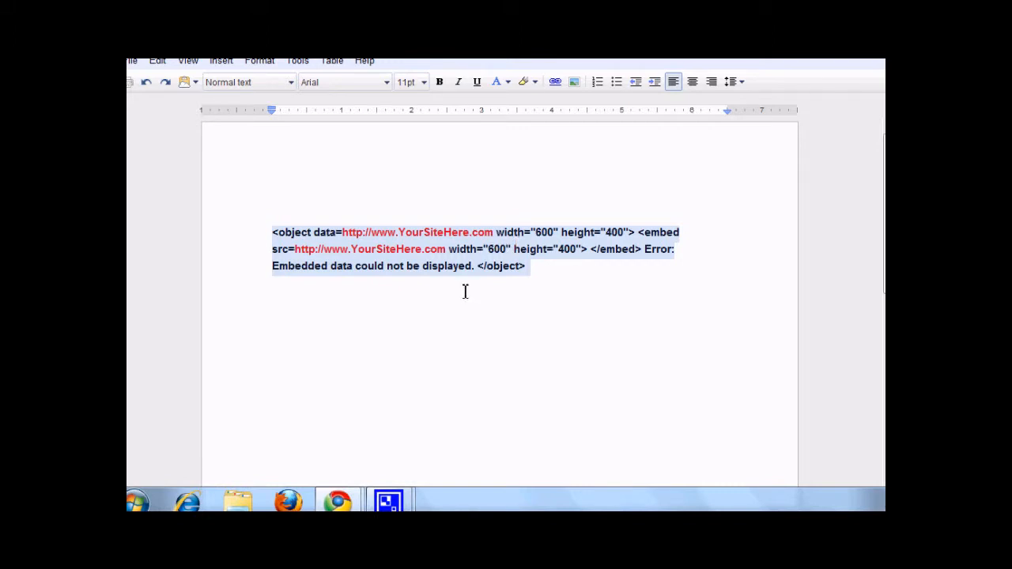